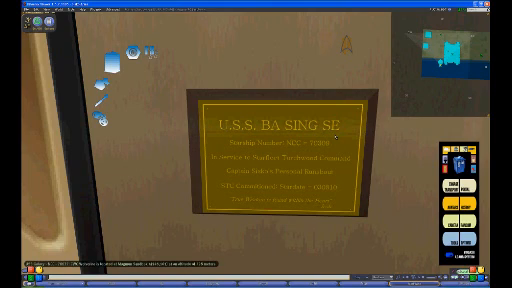
pyautogui.moveTo(338, 138)
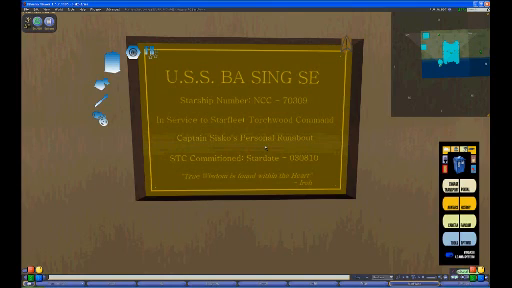
pyautogui.moveTo(266, 148)
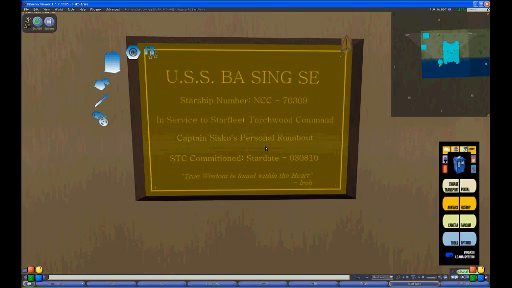